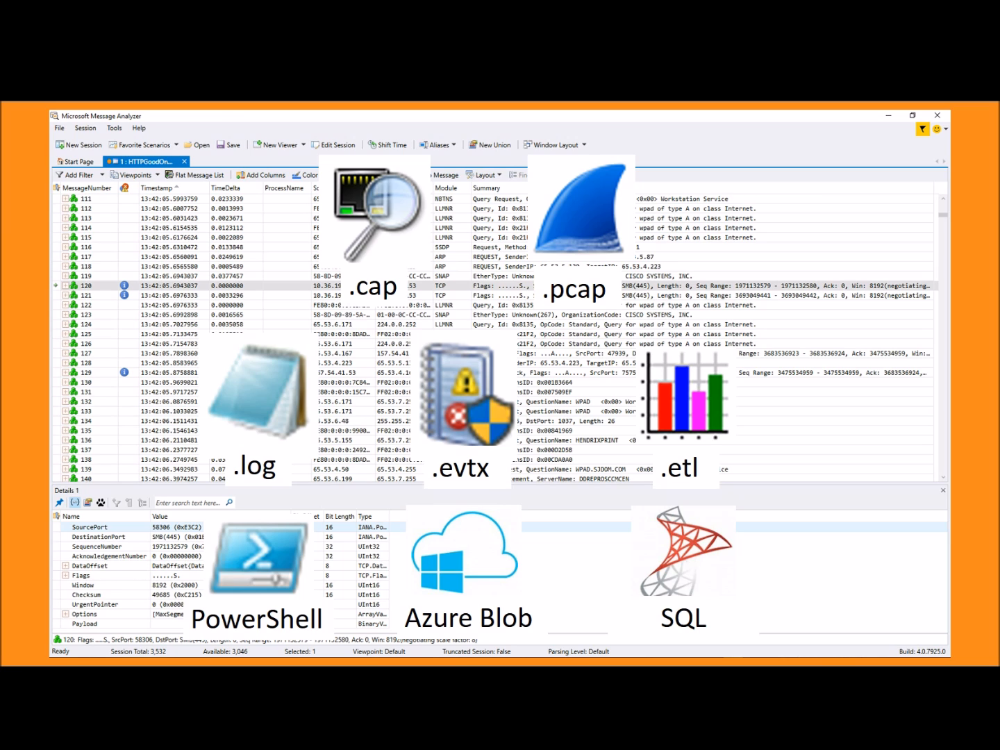
# Step: Start a new session named 'Slow Issue' from the Start Page, with no trace files added yet
pyautogui.click(78, 145)
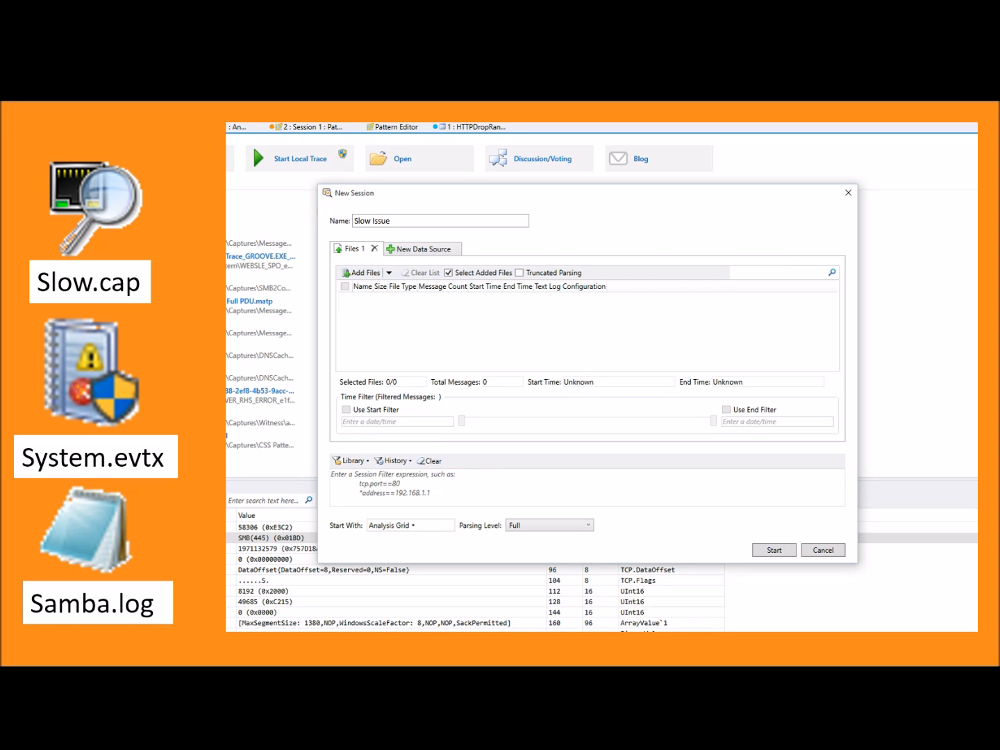